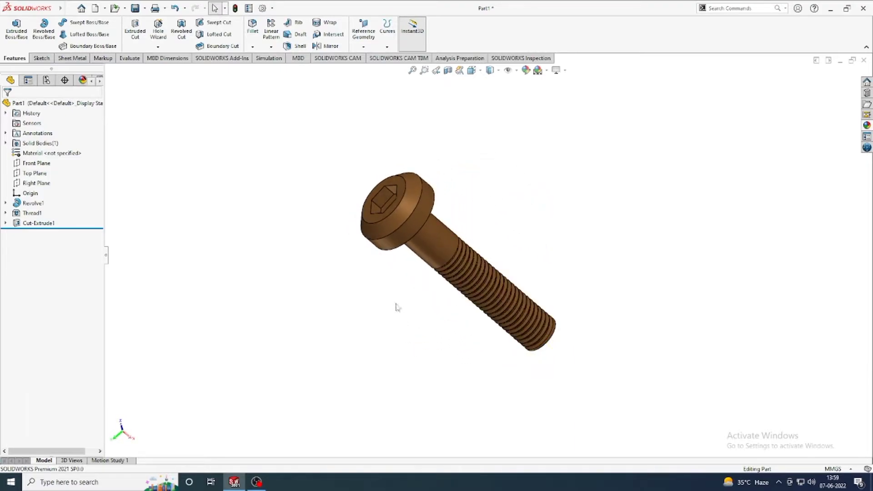
- Orbit the finished bronze Allen bolt to view it from another angle
drag(398, 306, 620, 253)
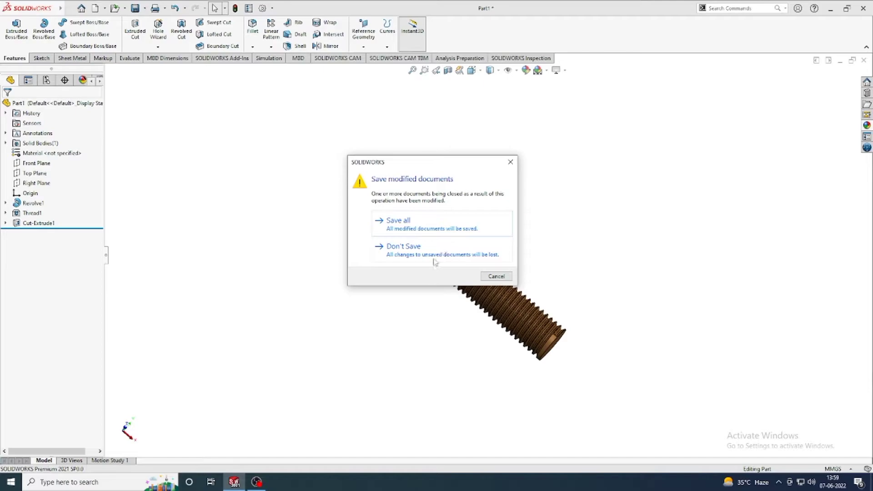
- Discard the bolt without saving and create a new Part document (Part2)
click(402, 246)
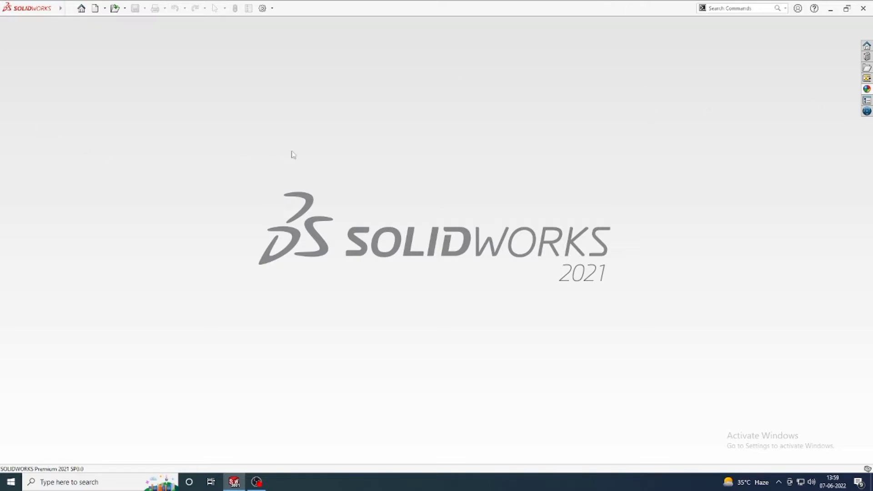
mouse_move(100, 122)
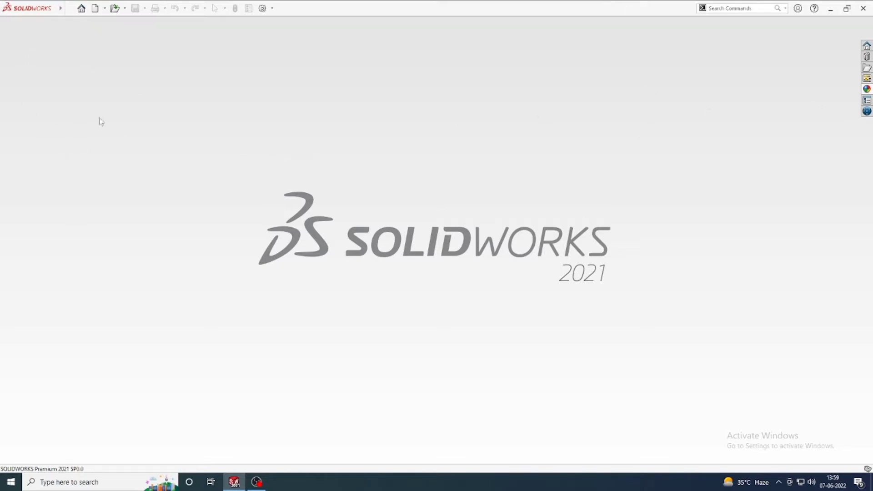
click(69, 8)
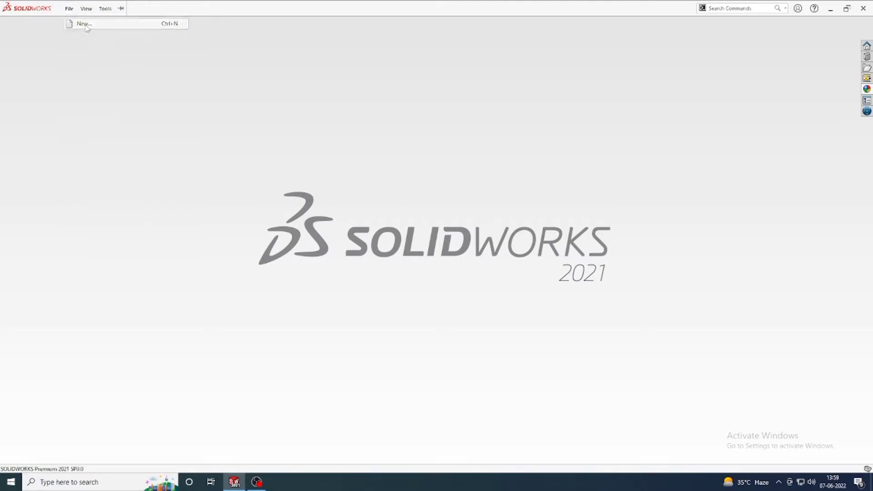
click(84, 24)
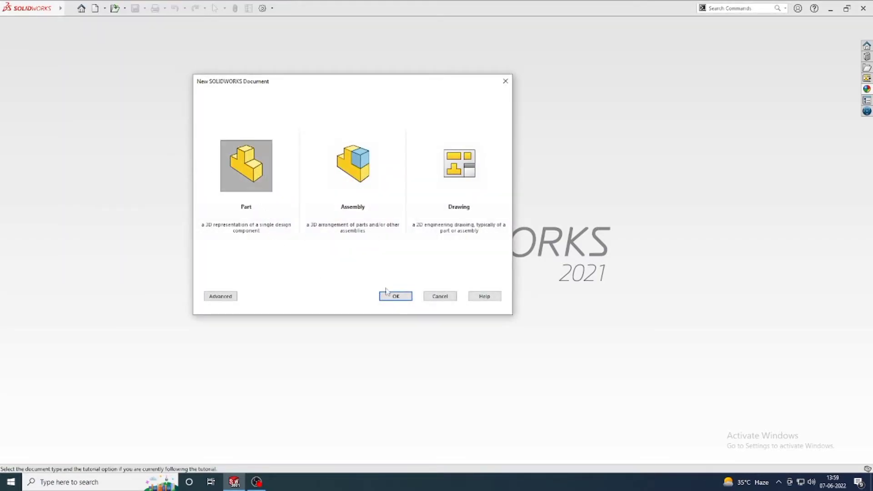
click(395, 296)
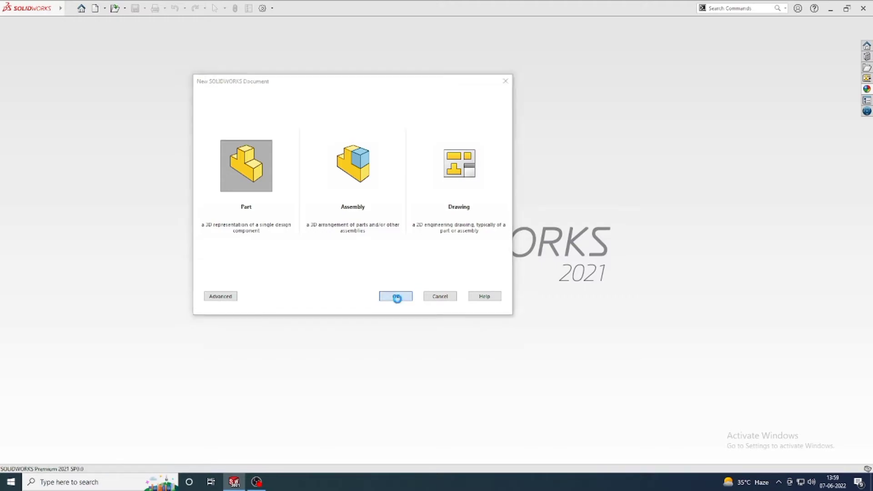
click(395, 295)
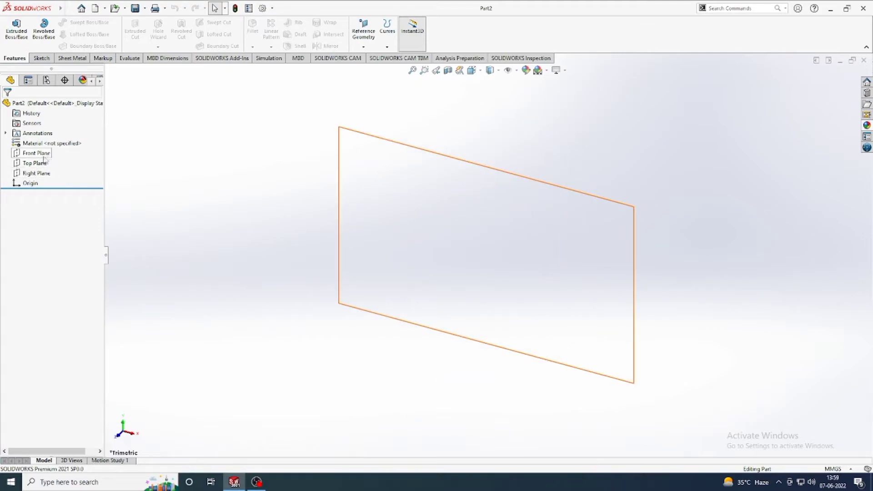
- Start a Front Plane sketch with a horizontal centerline from the origin
click(36, 153)
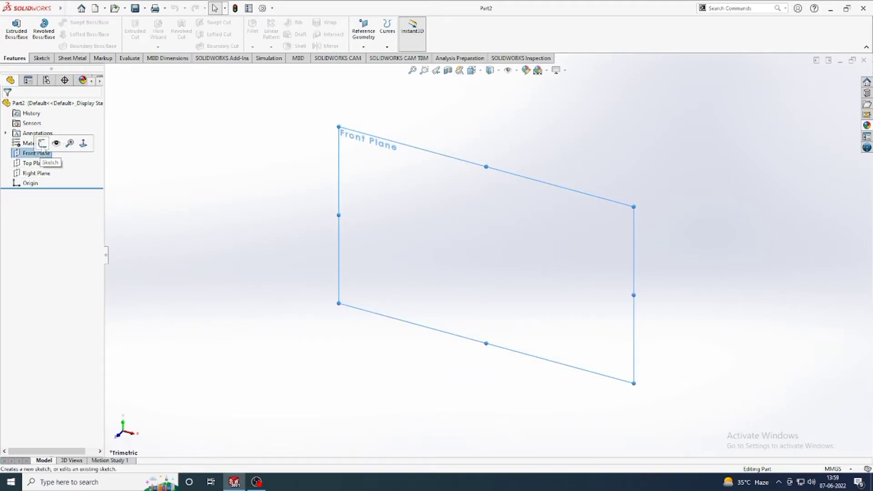
click(50, 162)
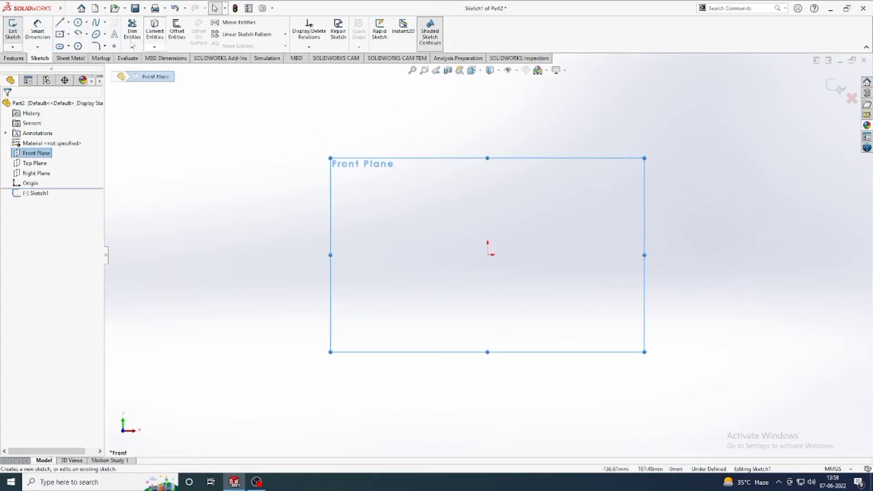
click(68, 22)
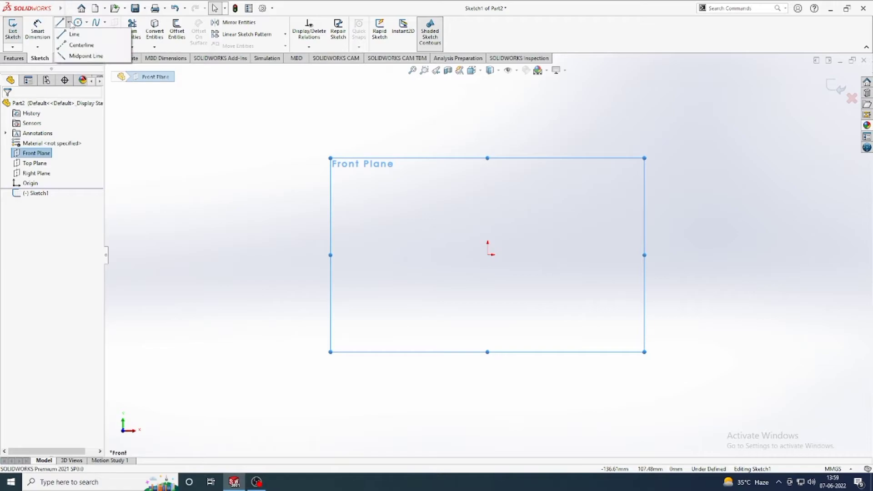
click(82, 45)
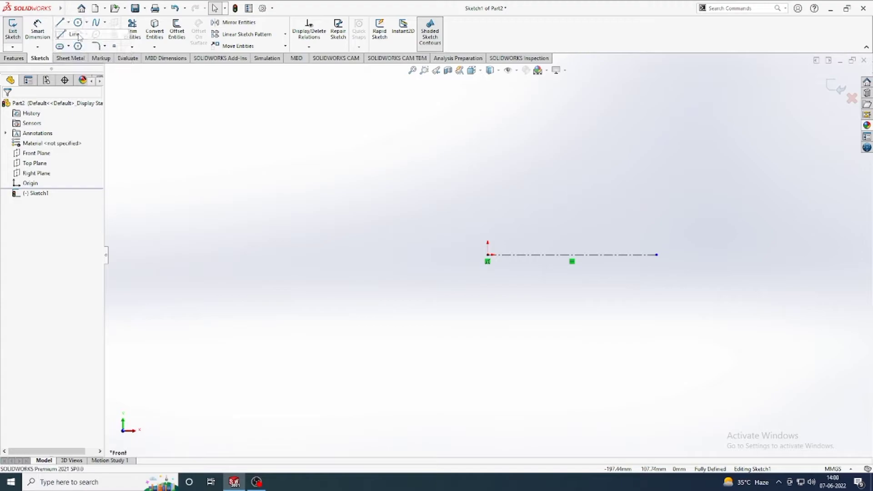
- Draw the stepped head-and-shank outline with a chamfered head above the centerline
click(71, 35)
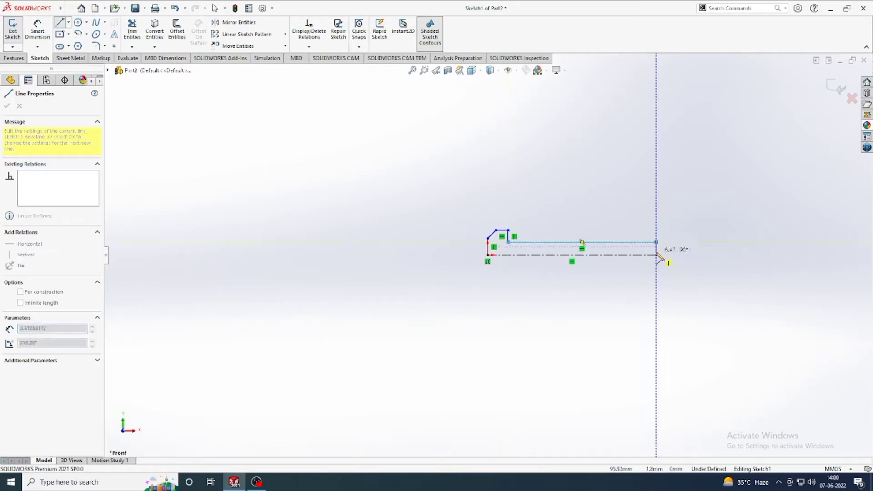
right_click(656, 253)
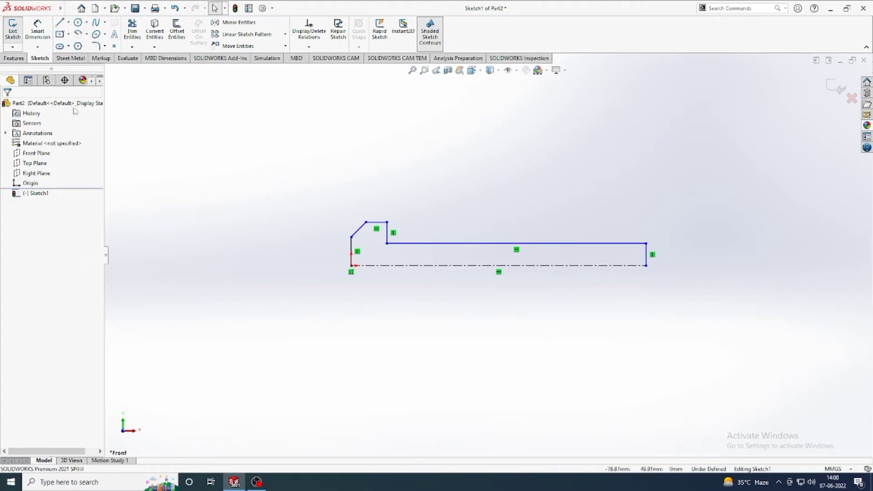
mouse_move(37, 27)
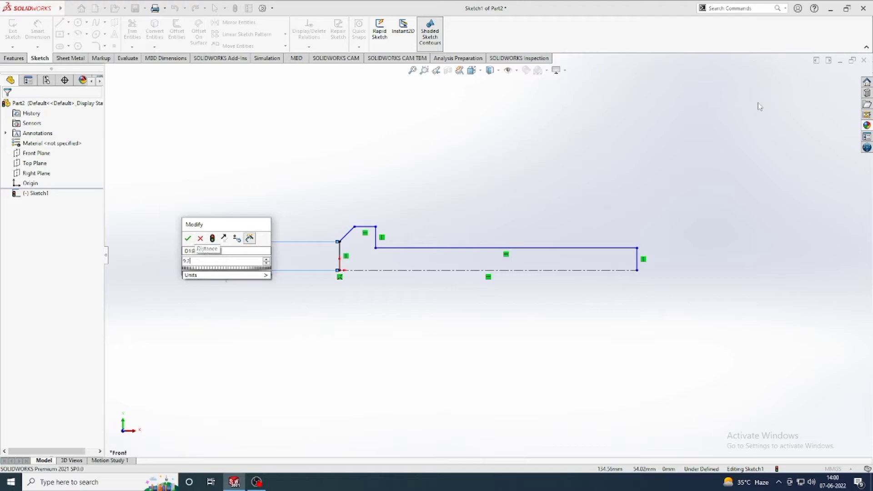
- Dimension the profile: 9.20 head, 7.50 shank, 6.50 head flat, 6.69 chamfer, 6.43 step
click(188, 238)
text(7.5m)
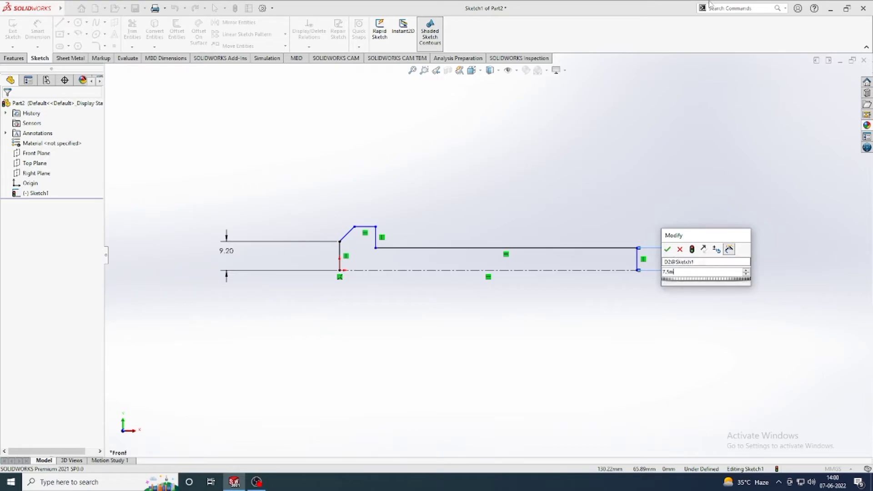
click(667, 248)
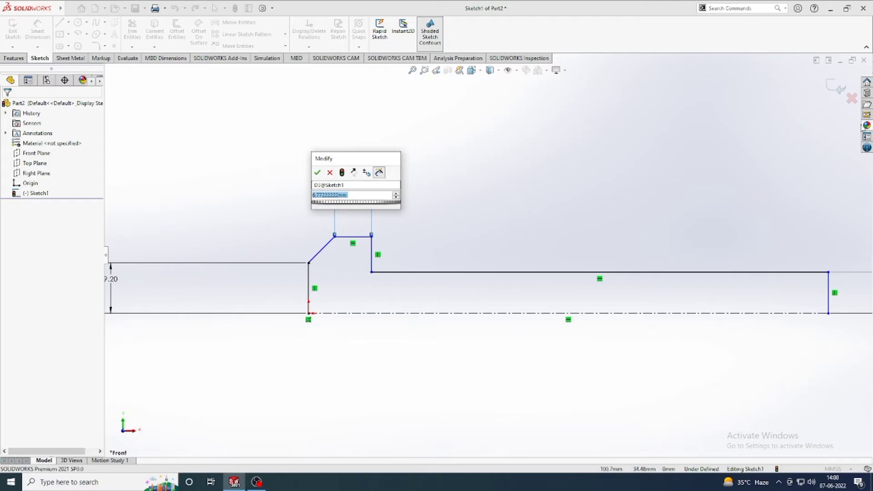
text(6)
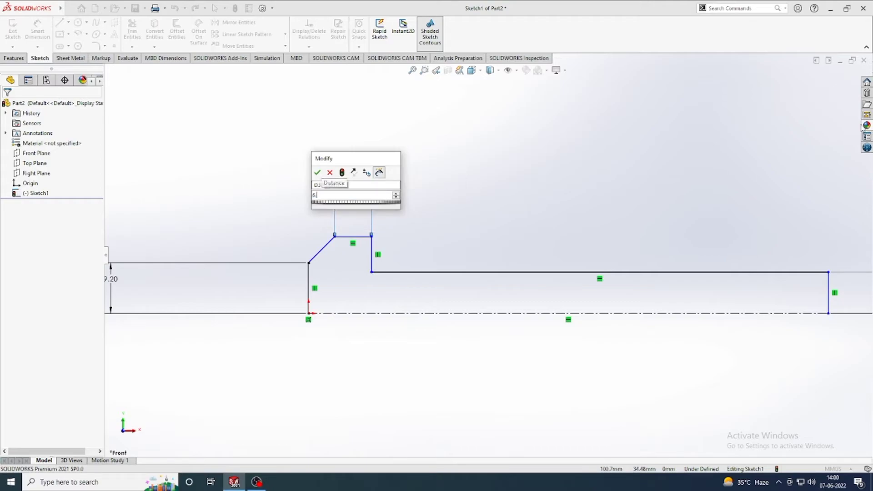
click(318, 172)
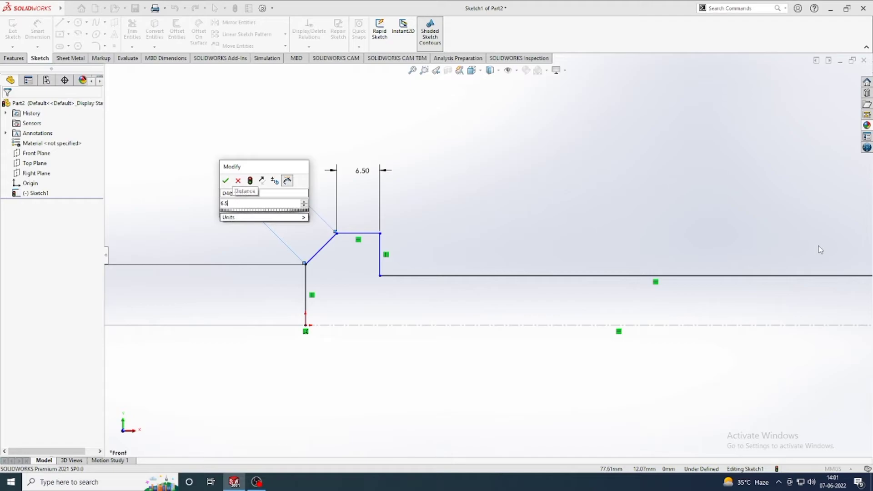
click(226, 181)
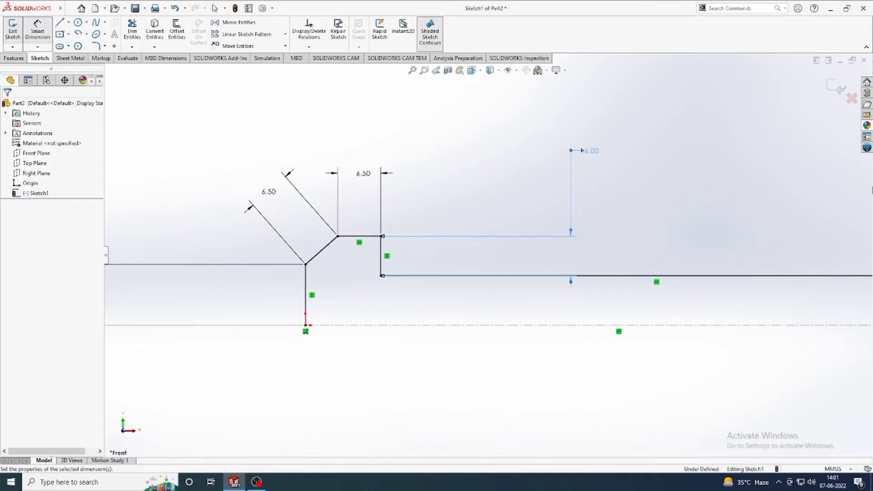
mouse_move(610, 243)
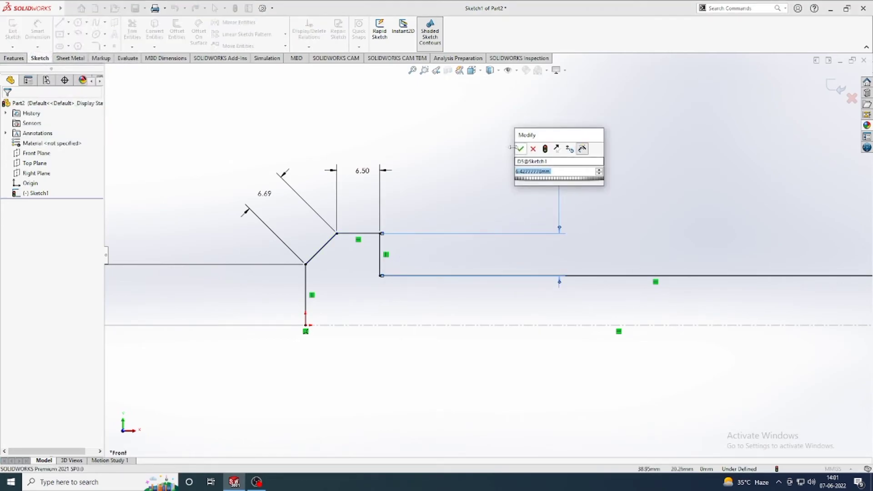
click(519, 149)
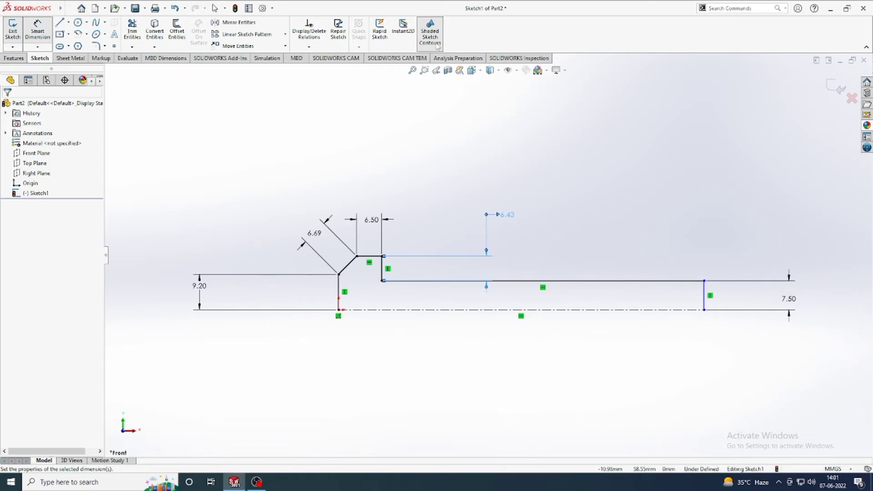
mouse_move(712, 385)
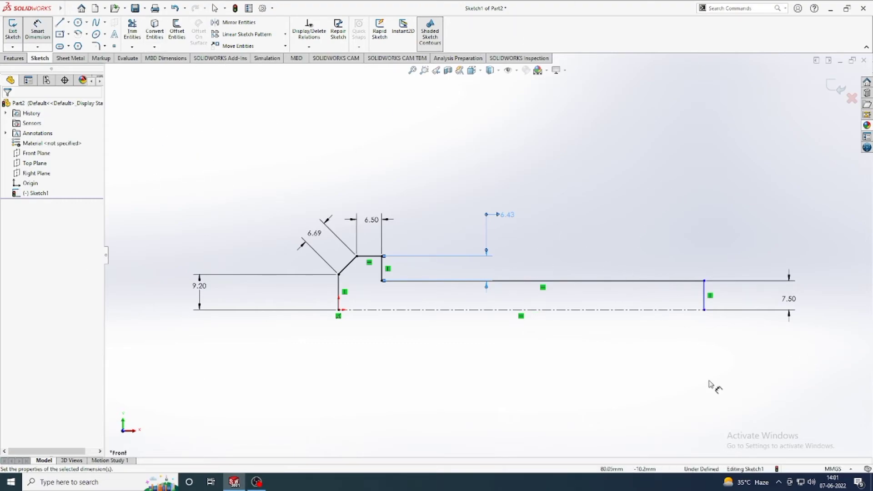
mouse_move(669, 249)
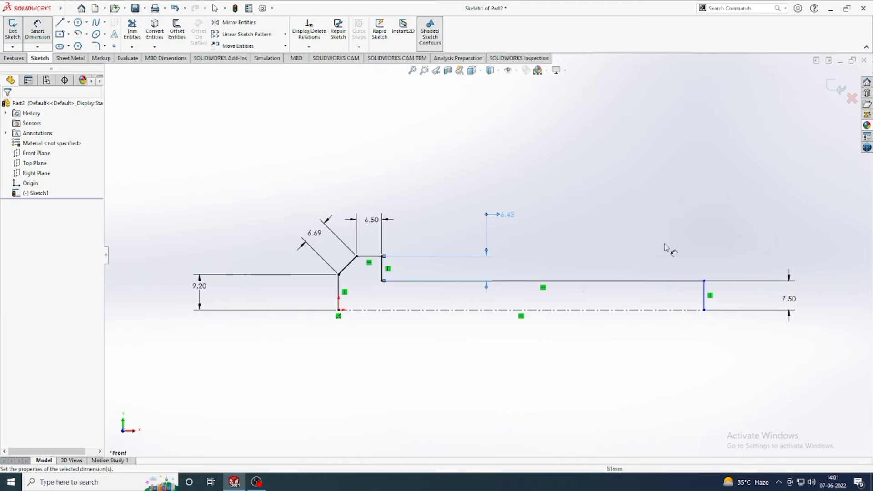
- Revolve the profile 360° about centerline Line1 into solid Revolve1
click(14, 58)
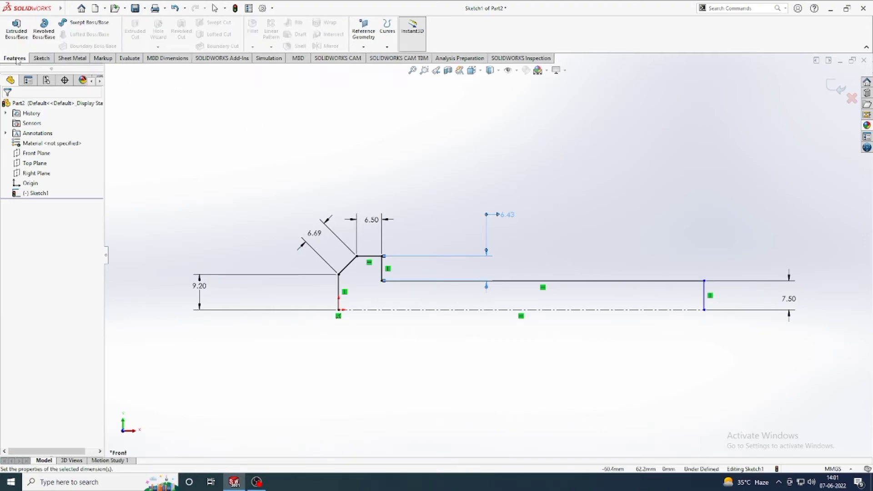
mouse_move(43, 28)
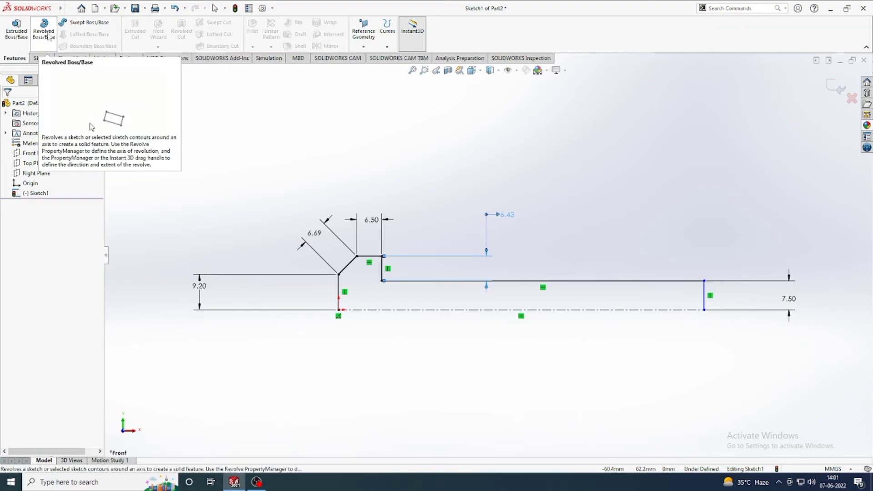
click(43, 27)
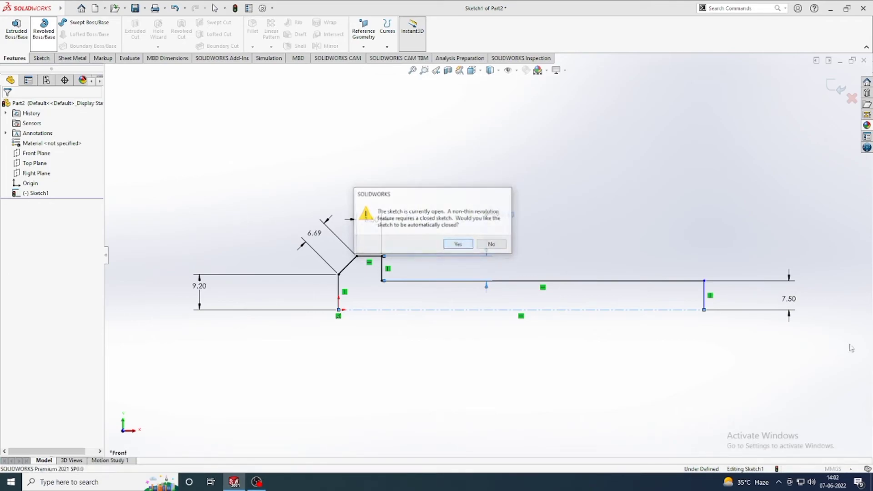
click(457, 243)
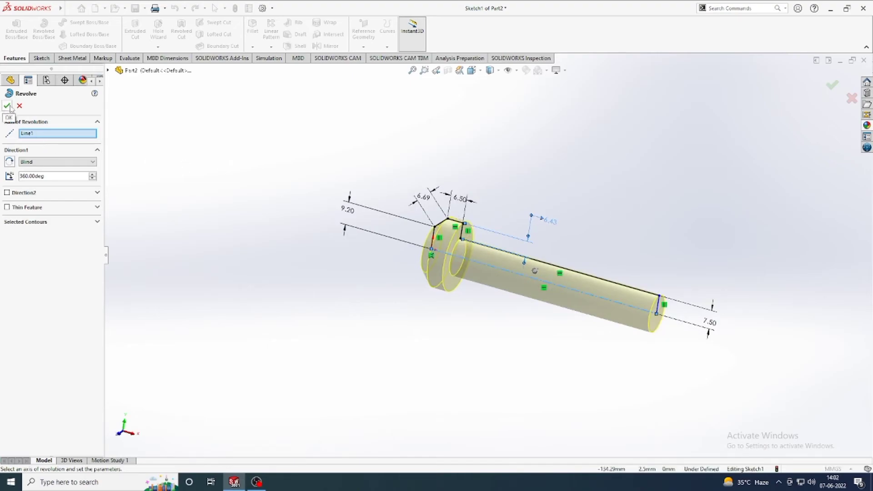
click(7, 106)
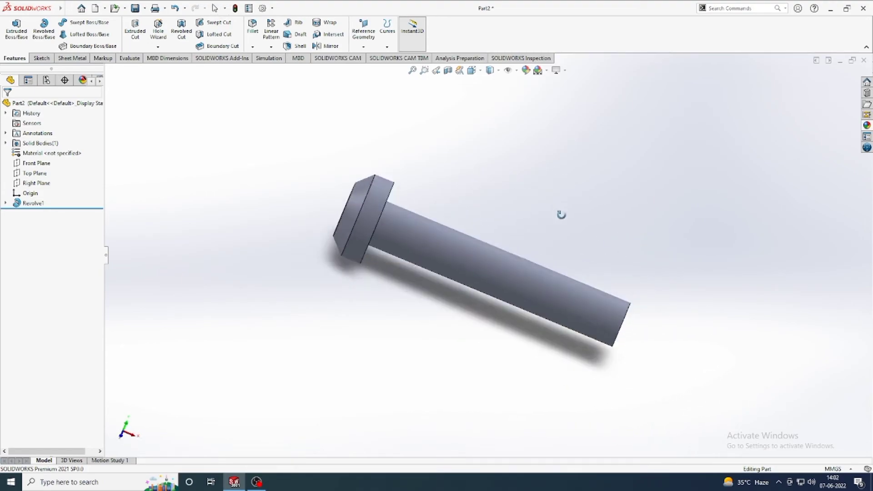
- Orbit the revolved bolt to bring the shank end into view
drag(562, 215, 578, 205)
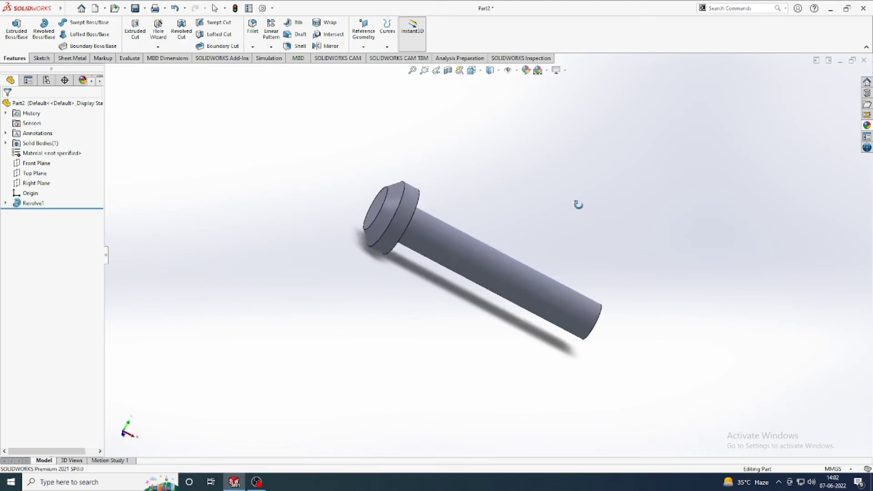
drag(578, 206, 360, 260)
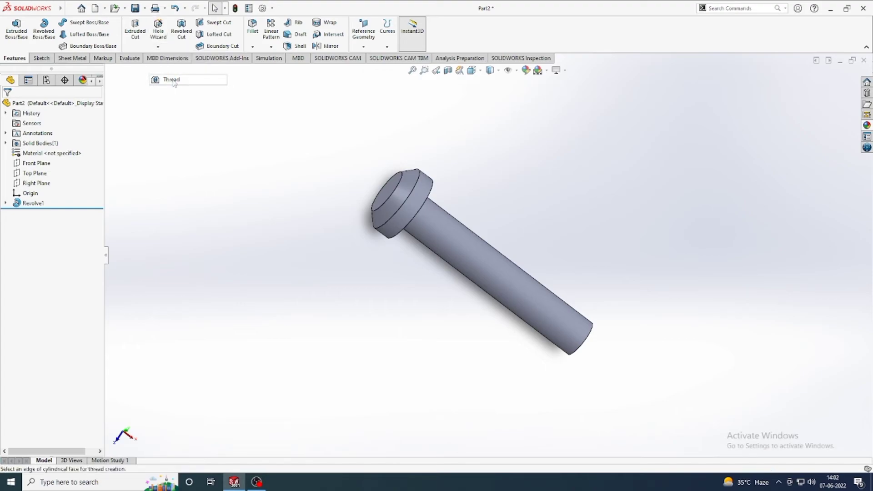
- Cut a blind 50 mm M30x2.0 metric thread from the shank's end edge
click(171, 80)
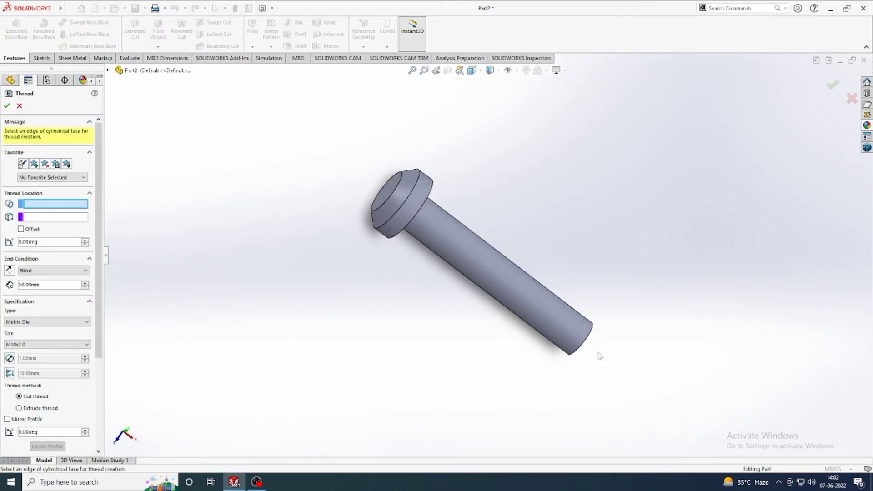
click(587, 328)
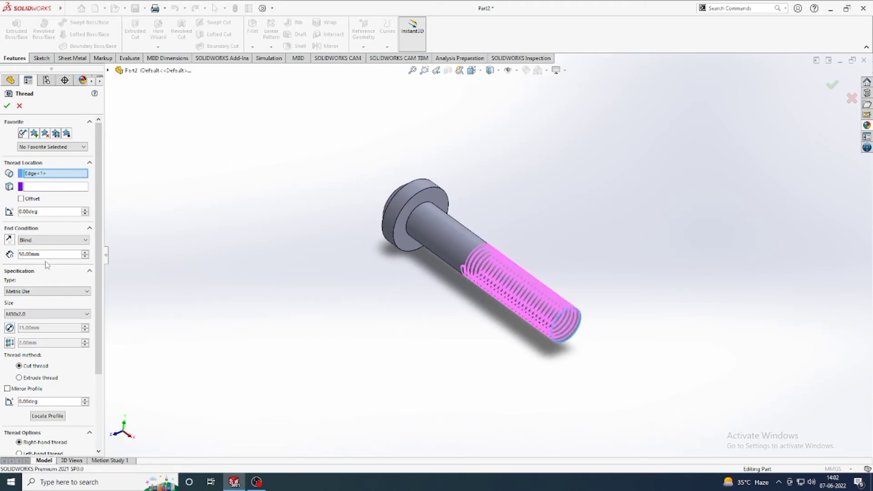
text(60.00mm)
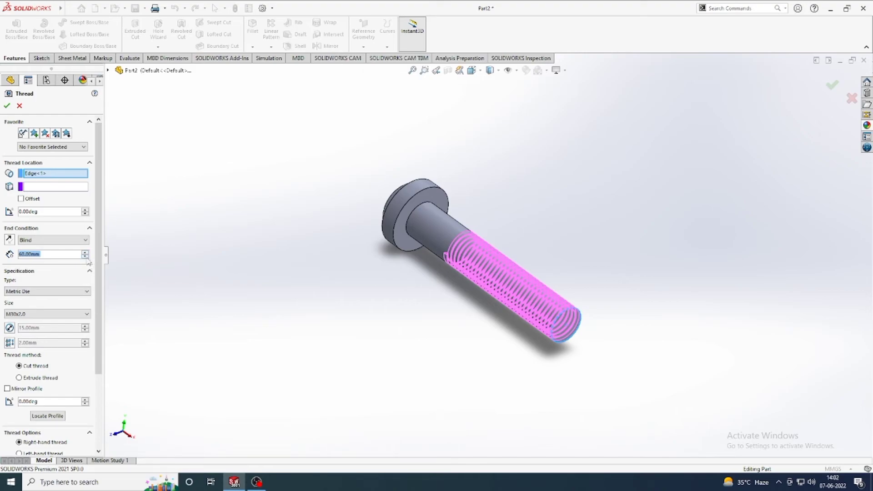
text(50.00mm)
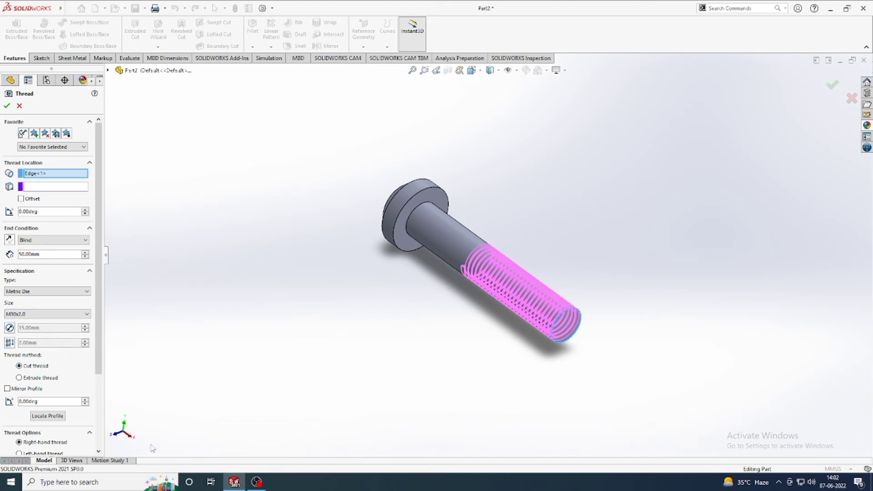
mouse_move(71, 378)
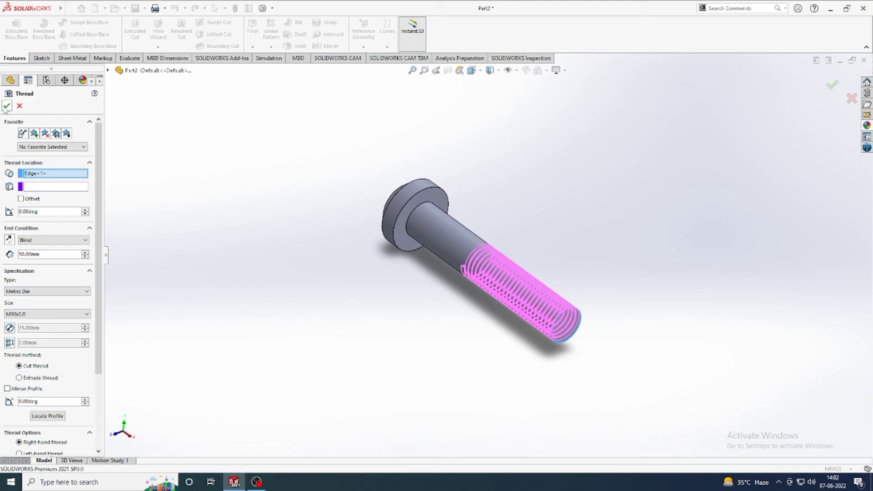
click(7, 105)
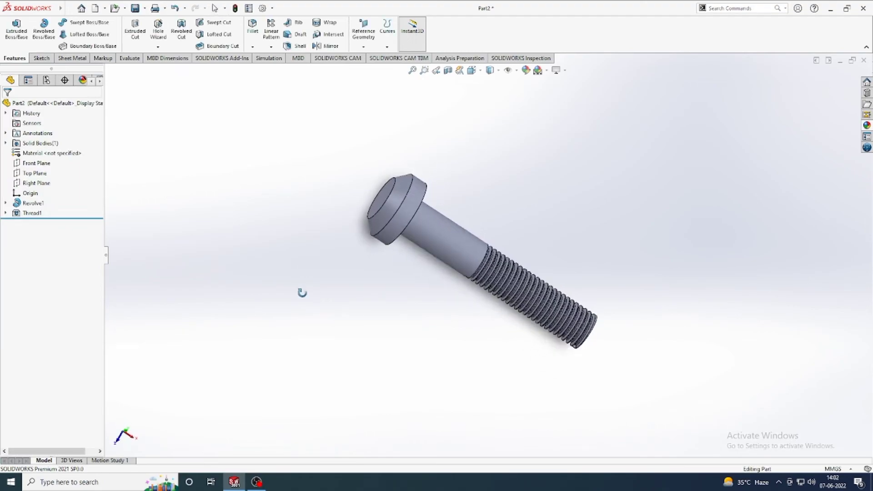
- Sketch a hexagon centred on the bolt head's end face, viewed normal to it
click(537, 69)
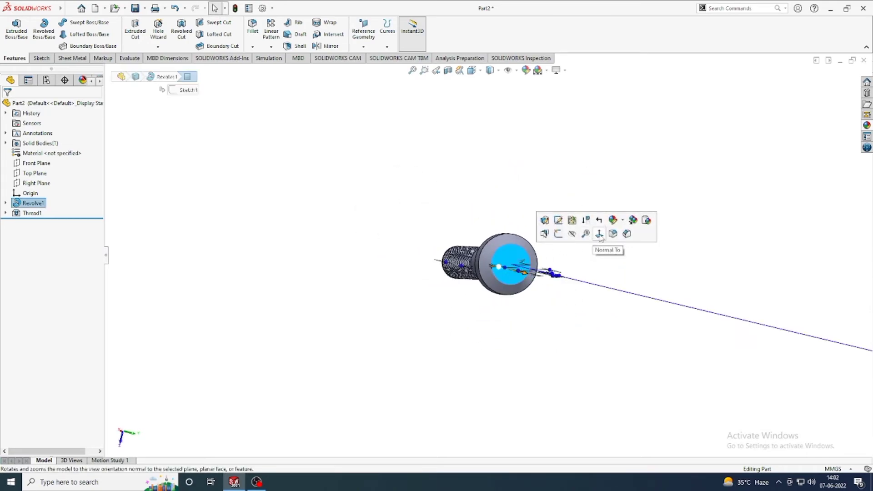
click(600, 233)
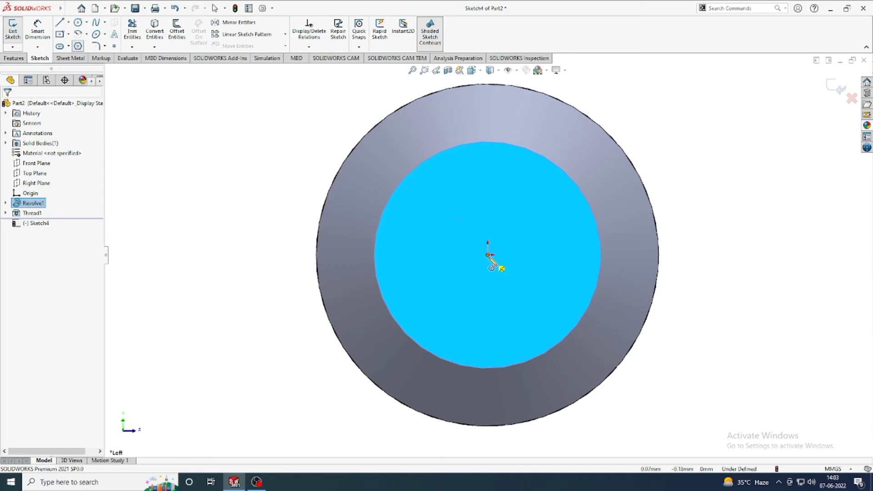
drag(488, 255, 578, 268)
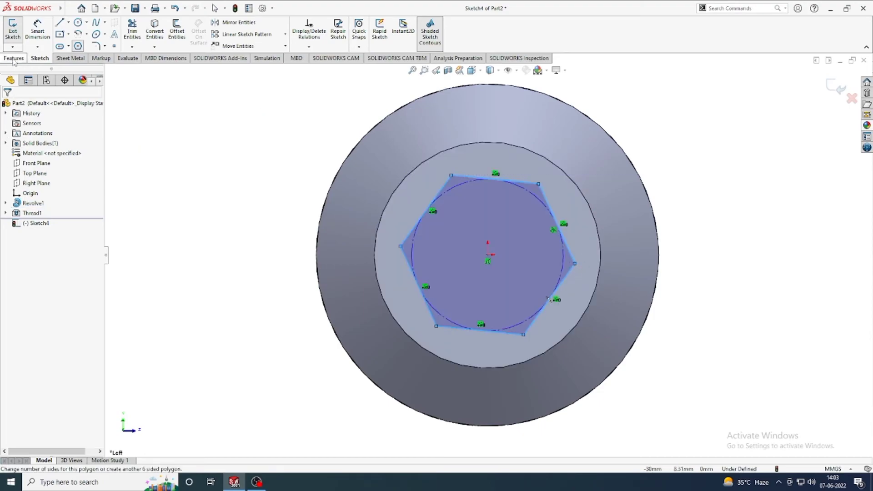
click(14, 58)
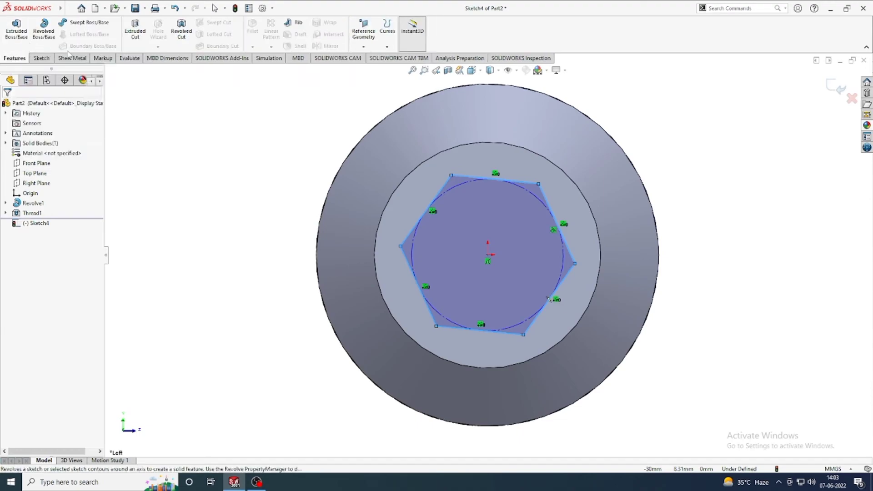
- Extrude-cut the hexagon 5.00 mm blind into the head as Cut-Extrude1
click(134, 29)
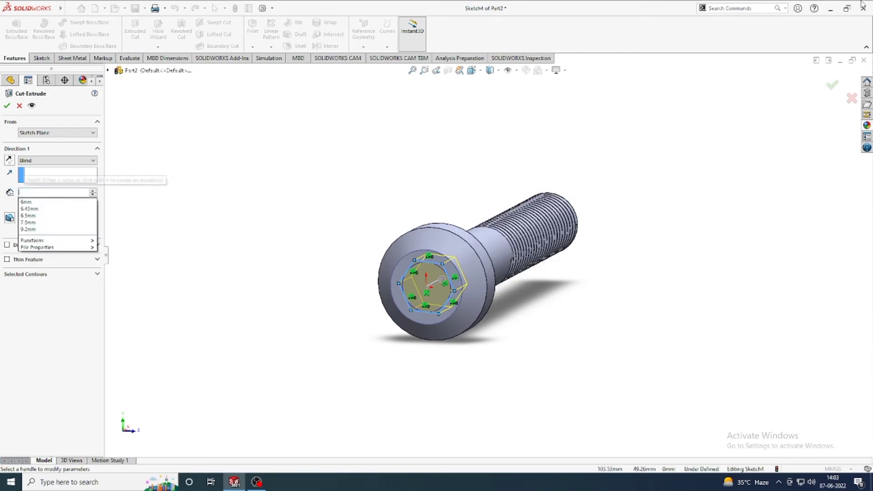
click(28, 215)
text(5)
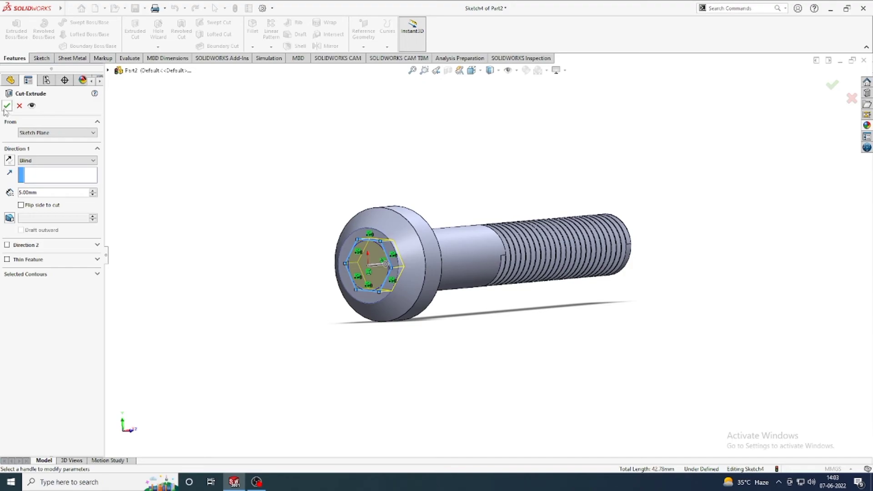
click(7, 106)
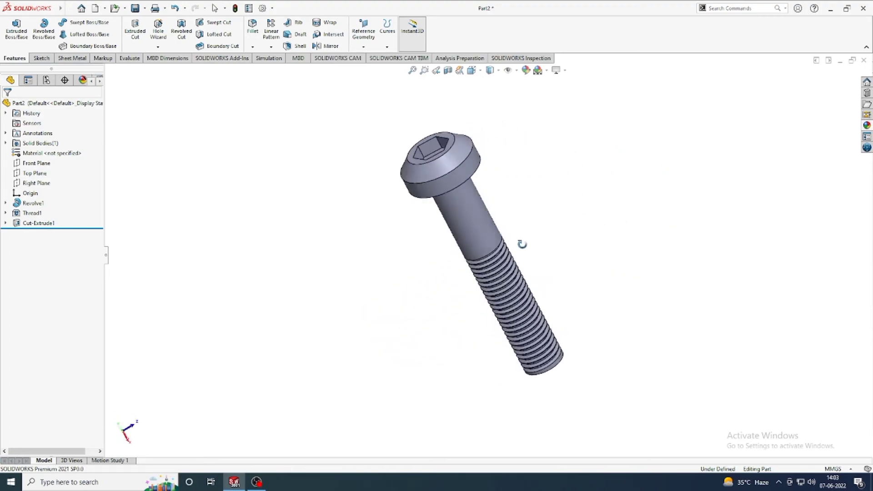
drag(521, 244, 521, 223)
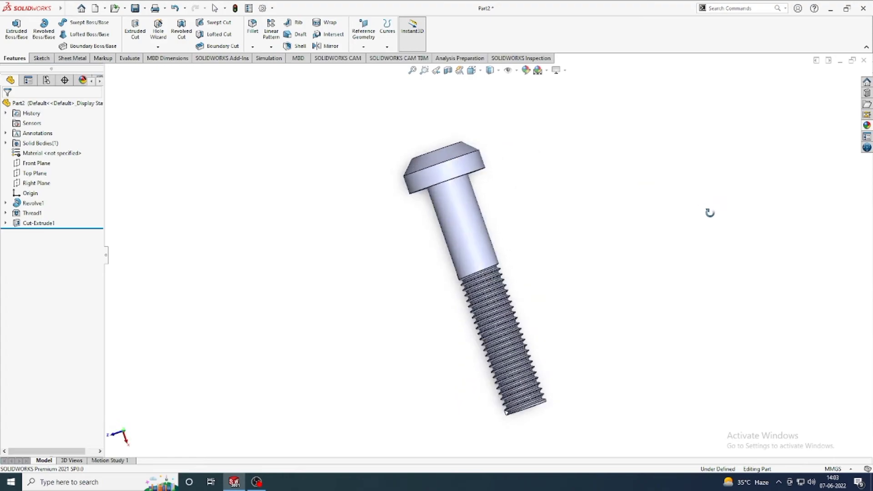
drag(710, 212, 607, 249)
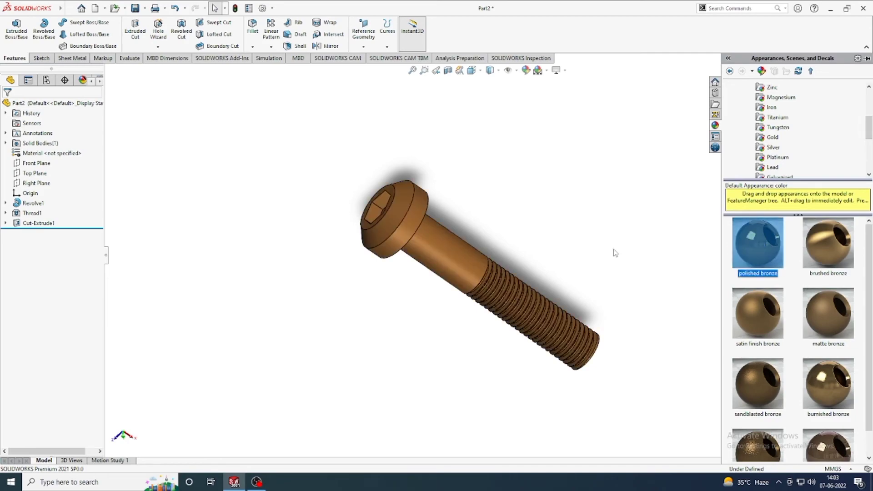
mouse_move(757, 314)
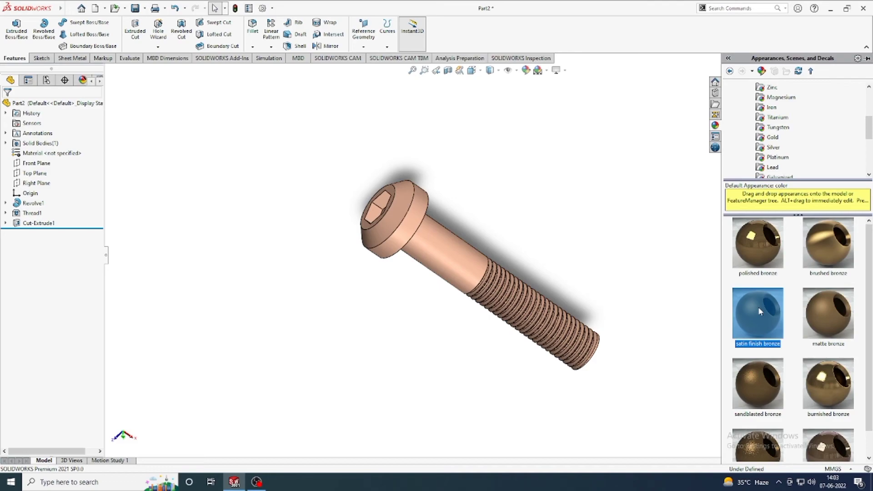
- Scroll through the Bronze appearances to pick a finish for the bolt
scroll(down, 3)
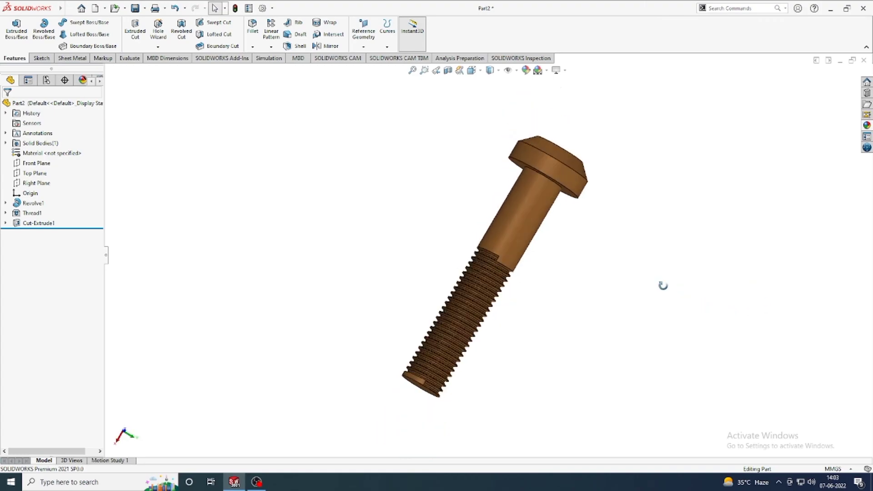
drag(662, 286, 667, 337)
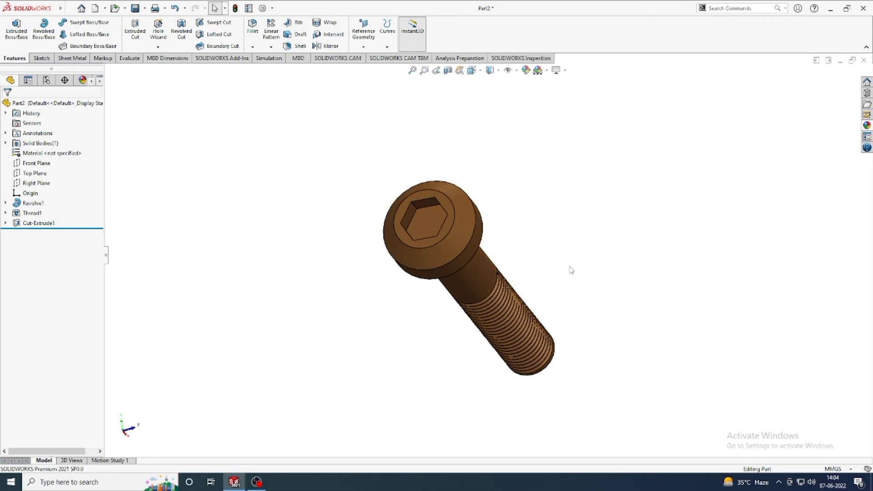
mouse_move(586, 290)
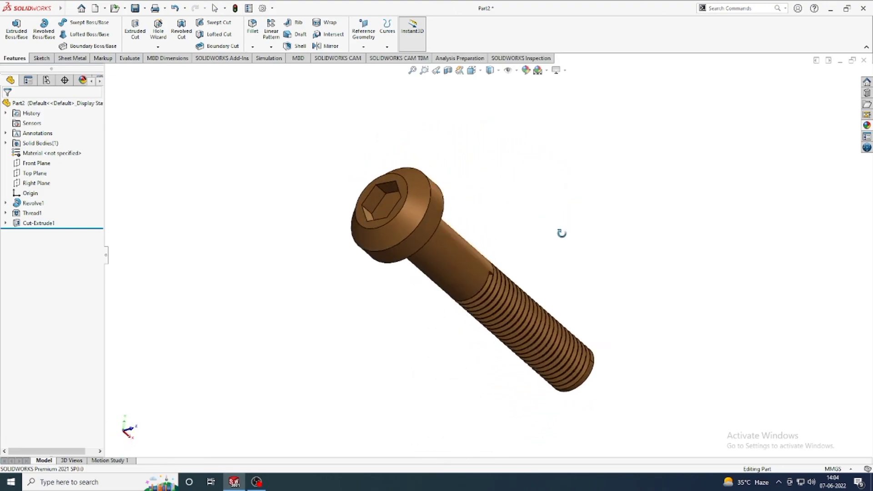
drag(561, 233, 501, 203)
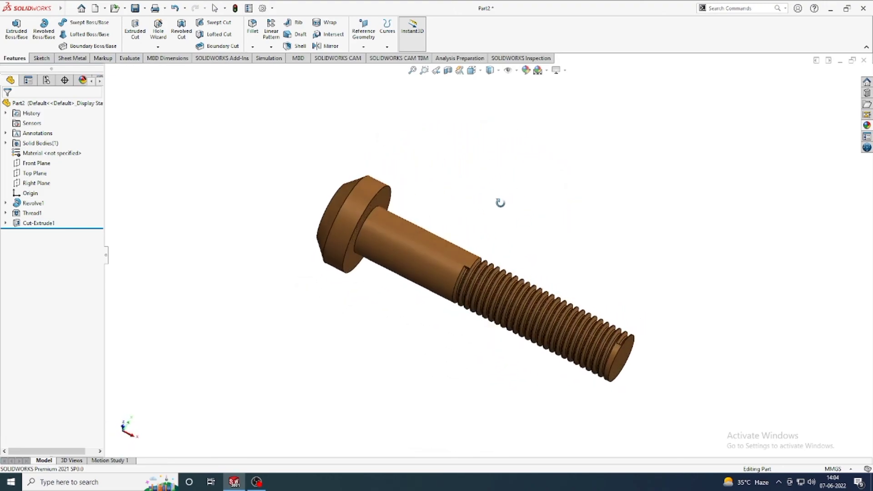